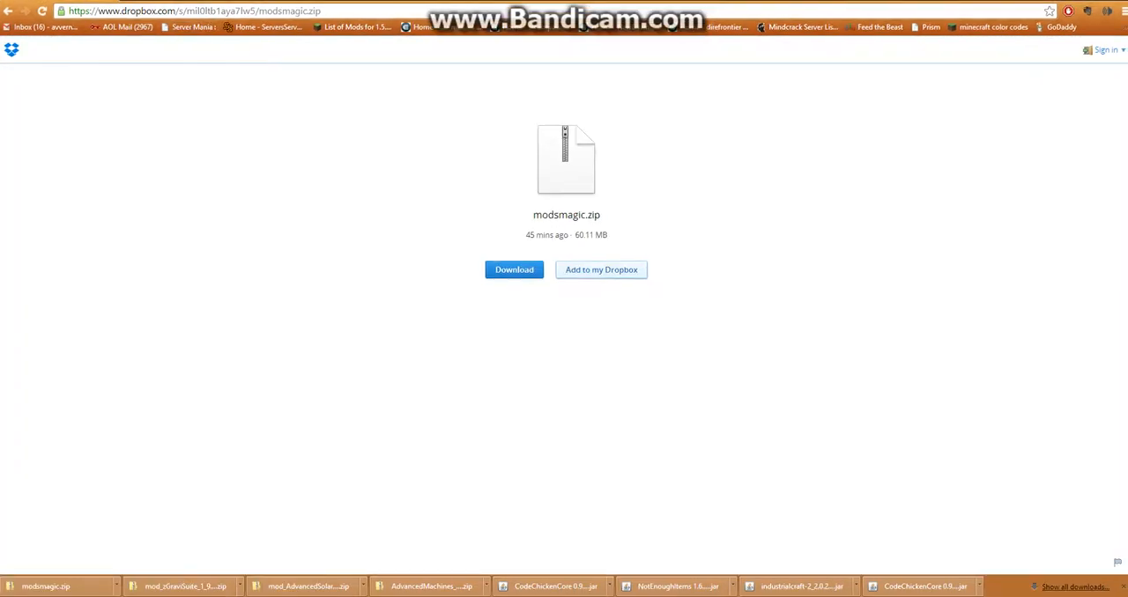
# Leave Chrome so the desktop with the downloaded modsmagic.zip is showing.
pyautogui.click(513, 270)
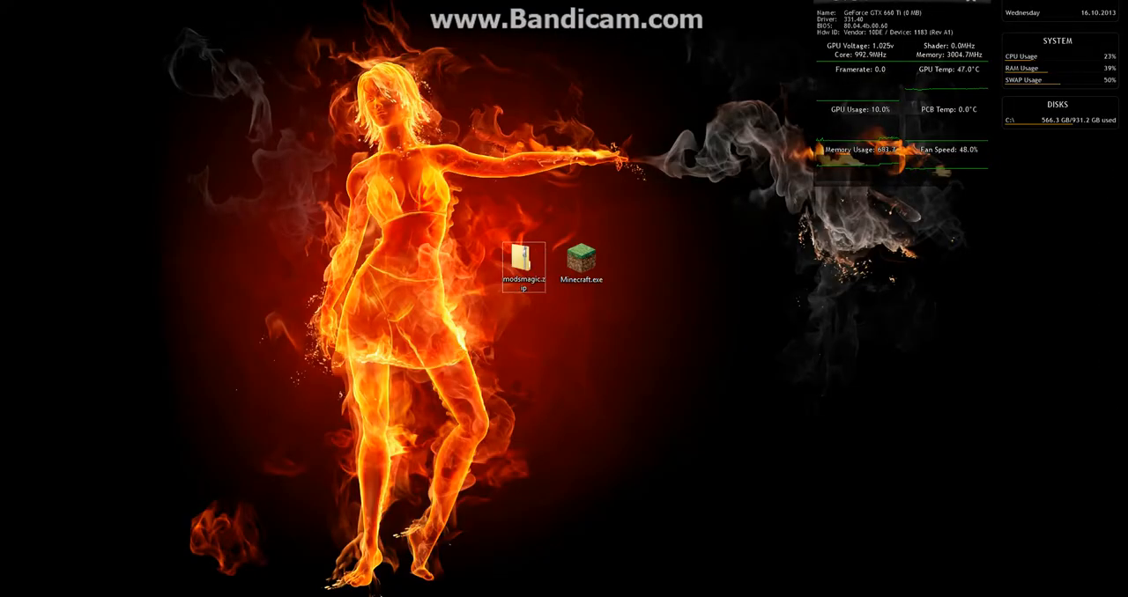
pyautogui.moveTo(580, 259)
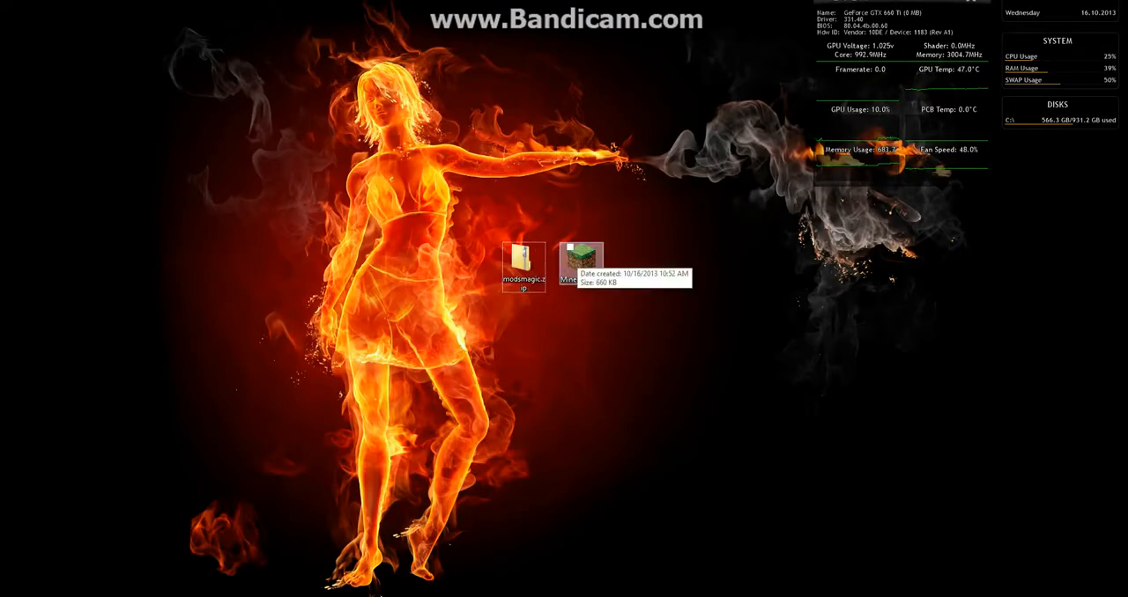
# Launch Minecraft.exe from the desktop to bring up the launcher sign-in window.
pyautogui.click(570, 245)
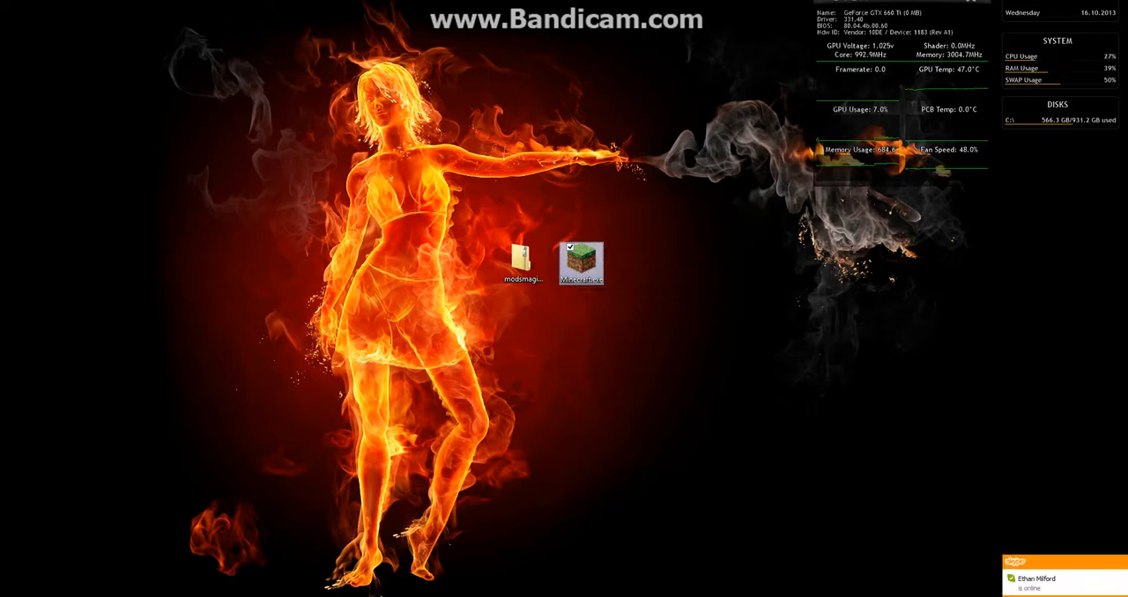
pyautogui.doubleClick(580, 262)
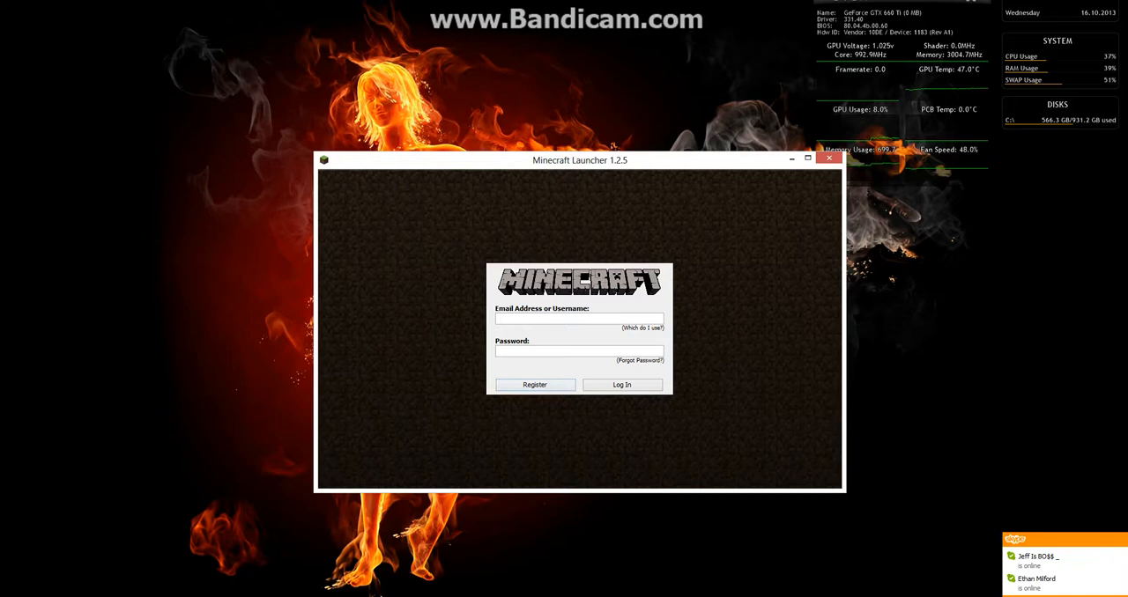
# Log in with the account credentials so the launcher news page and Play area appear.
pyautogui.write('seriousvern')
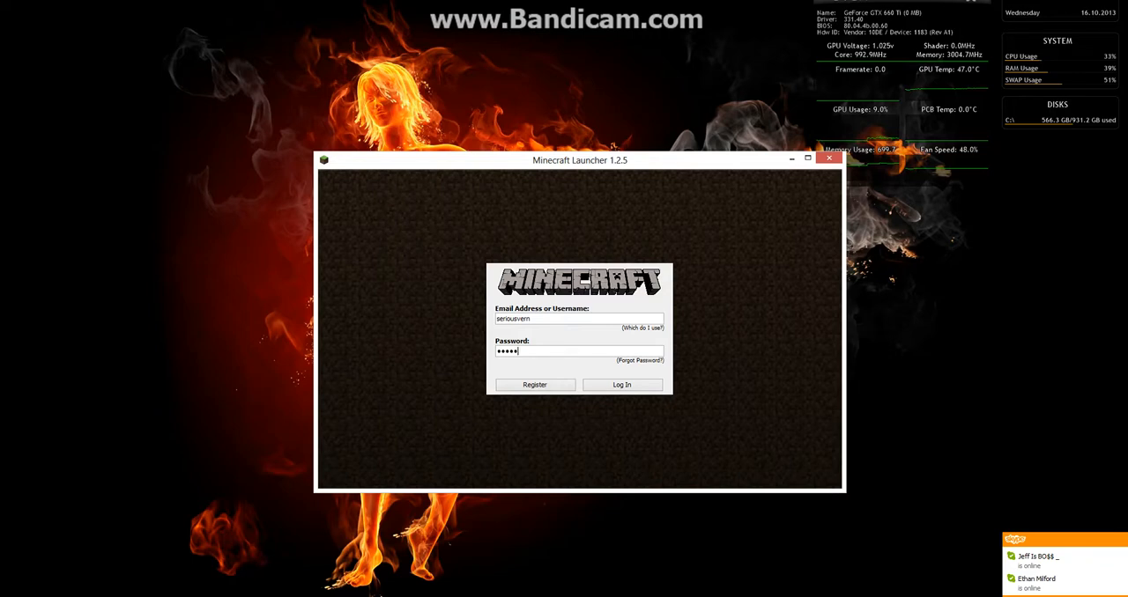
pyautogui.click(621, 384)
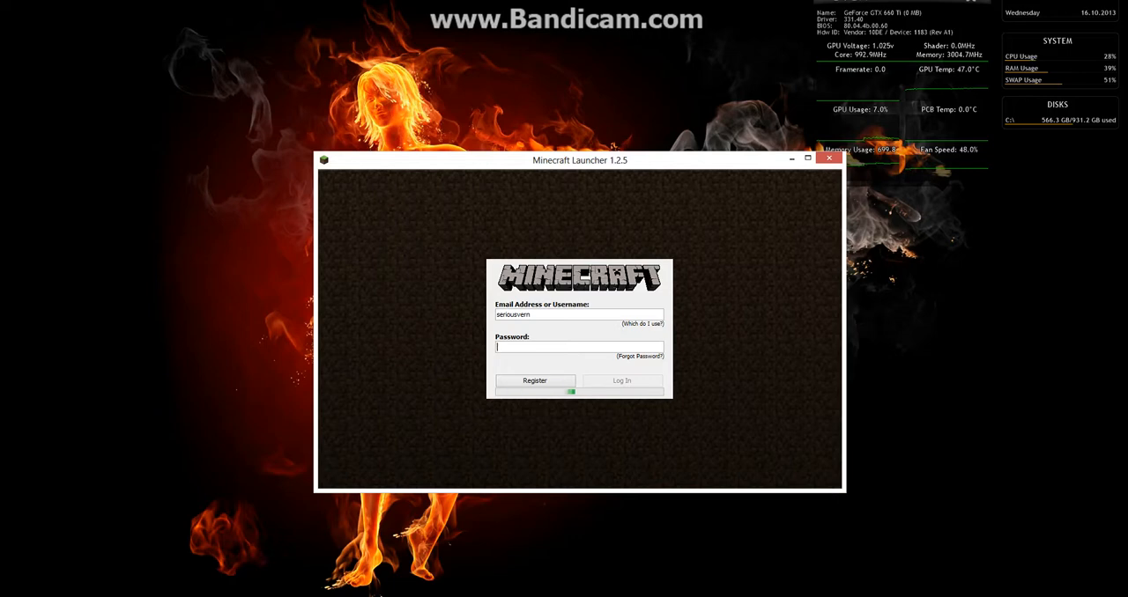
pyautogui.click(621, 381)
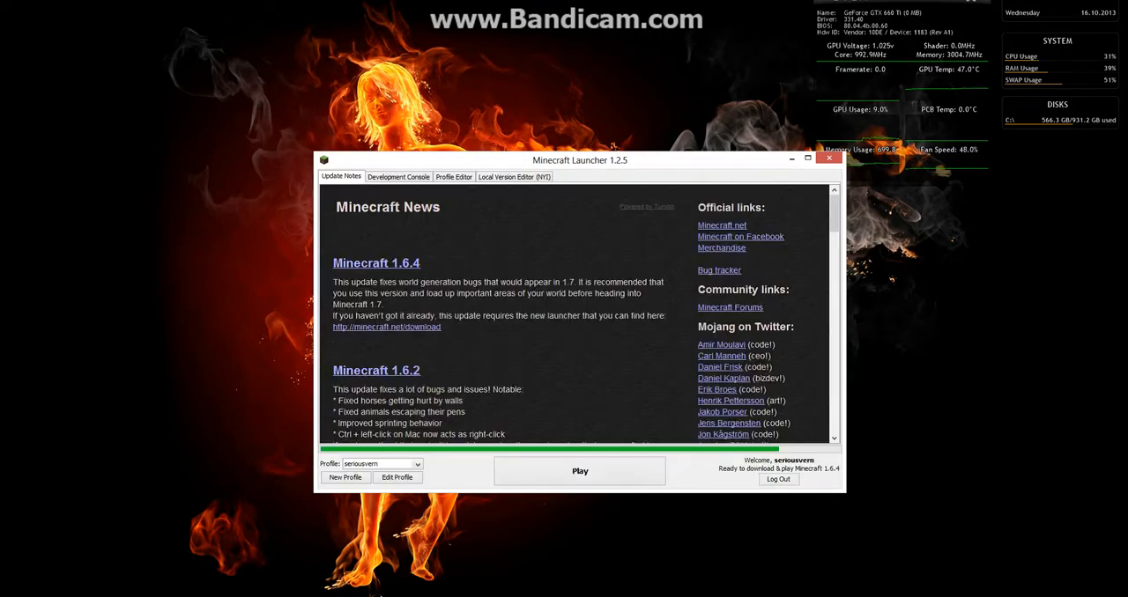
pyautogui.click(414, 463)
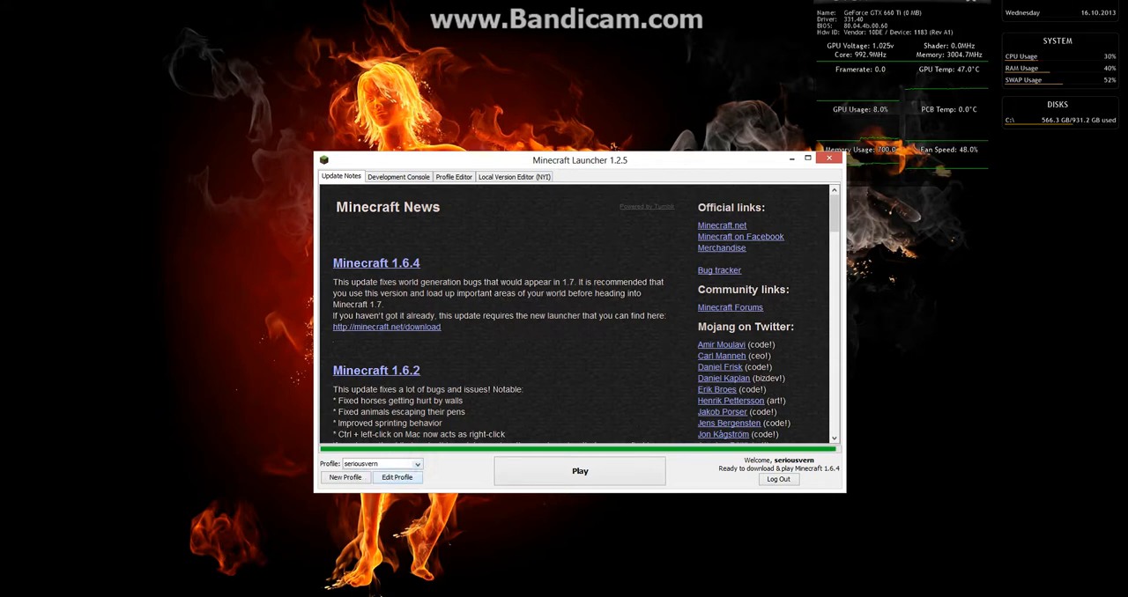
# Edit the profile to use release 1.6.2, save it and hit Play to download that version.
pyautogui.click(396, 477)
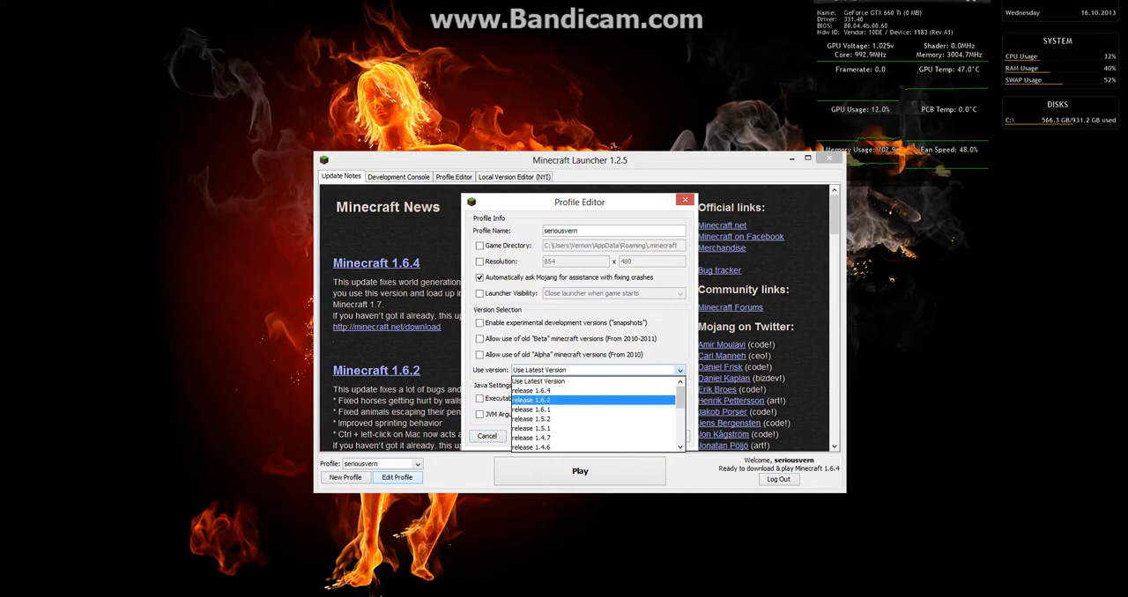
pyautogui.click(531, 400)
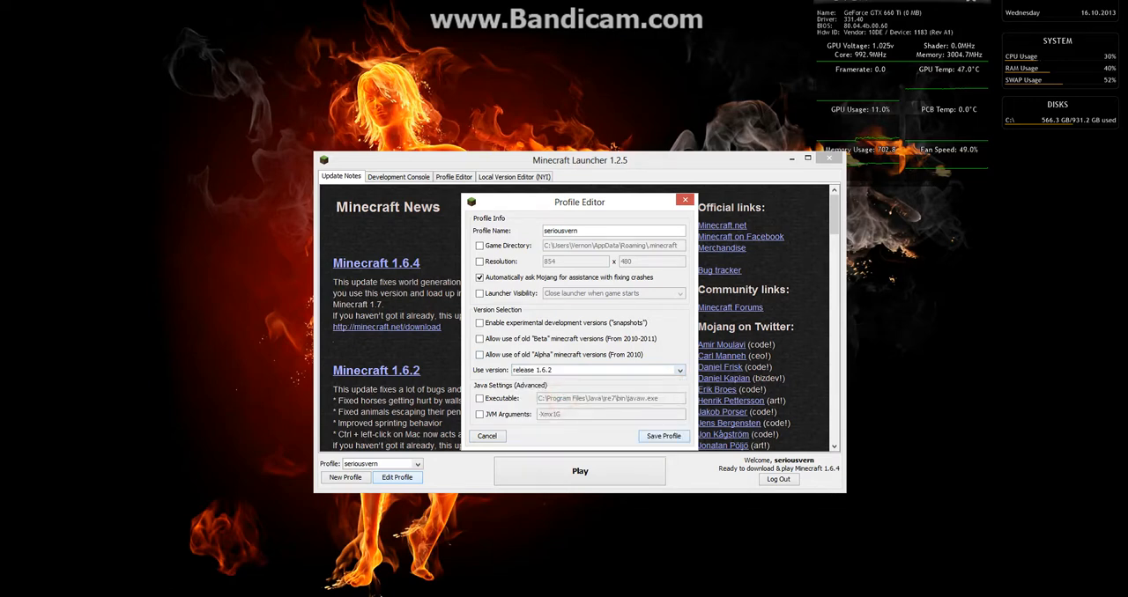
pyautogui.click(486, 435)
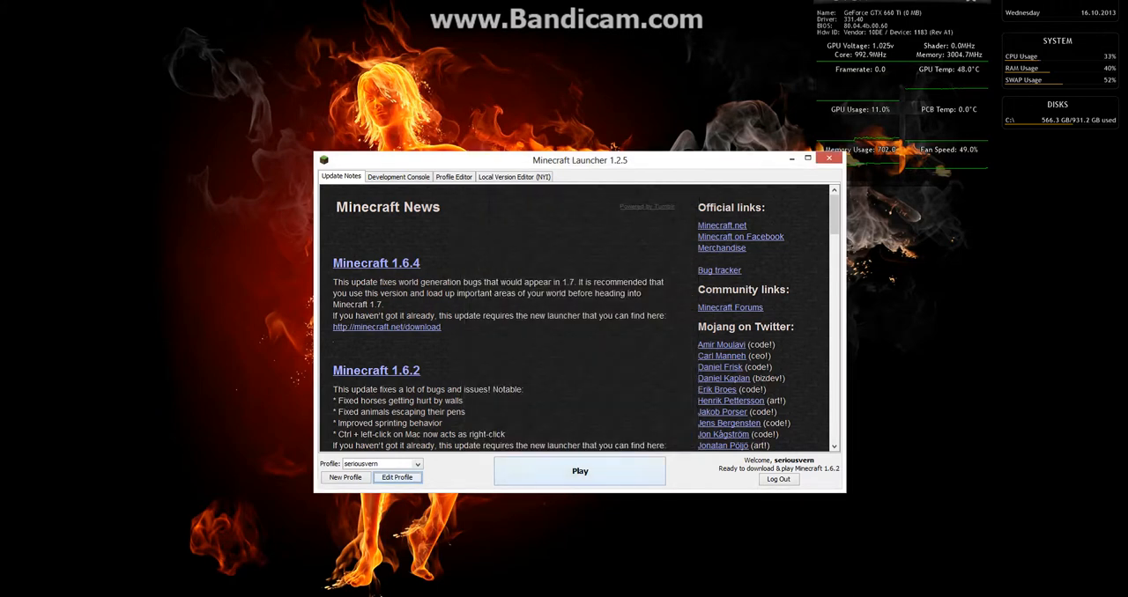
pyautogui.click(579, 471)
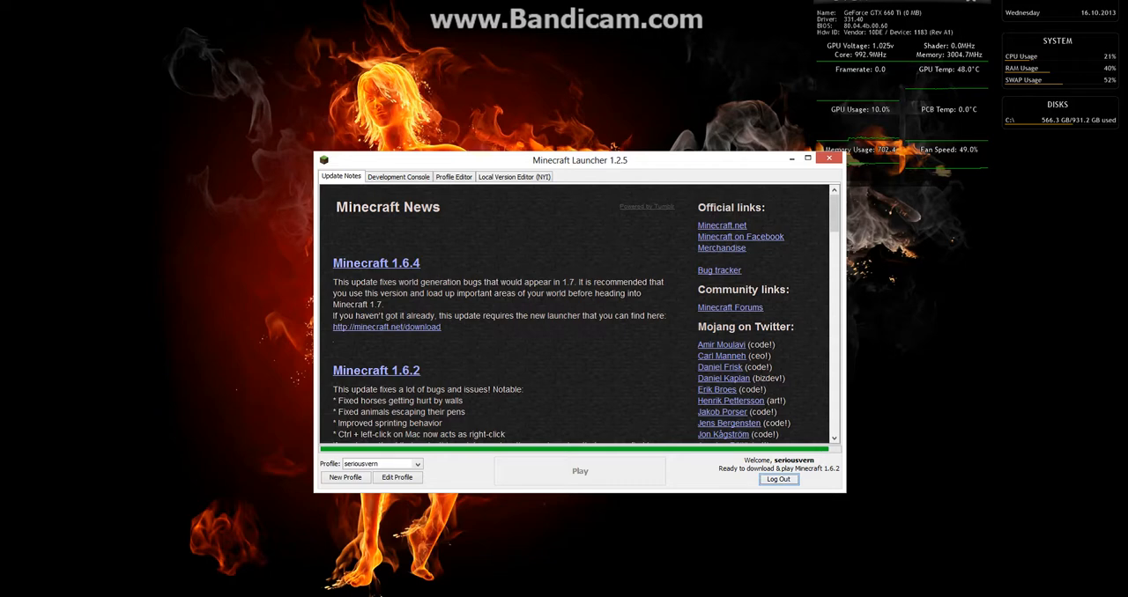
pyautogui.click(579, 471)
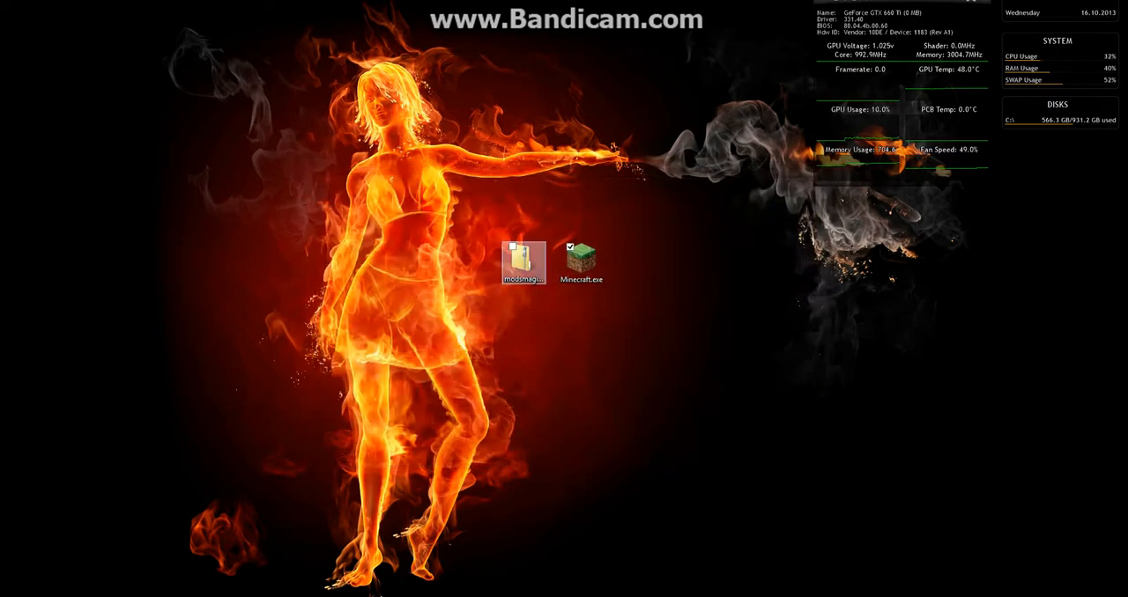
# Open modsmagic.zip and select all four items — config, mods, Optional and the Forge installer.
pyautogui.rightClick(523, 262)
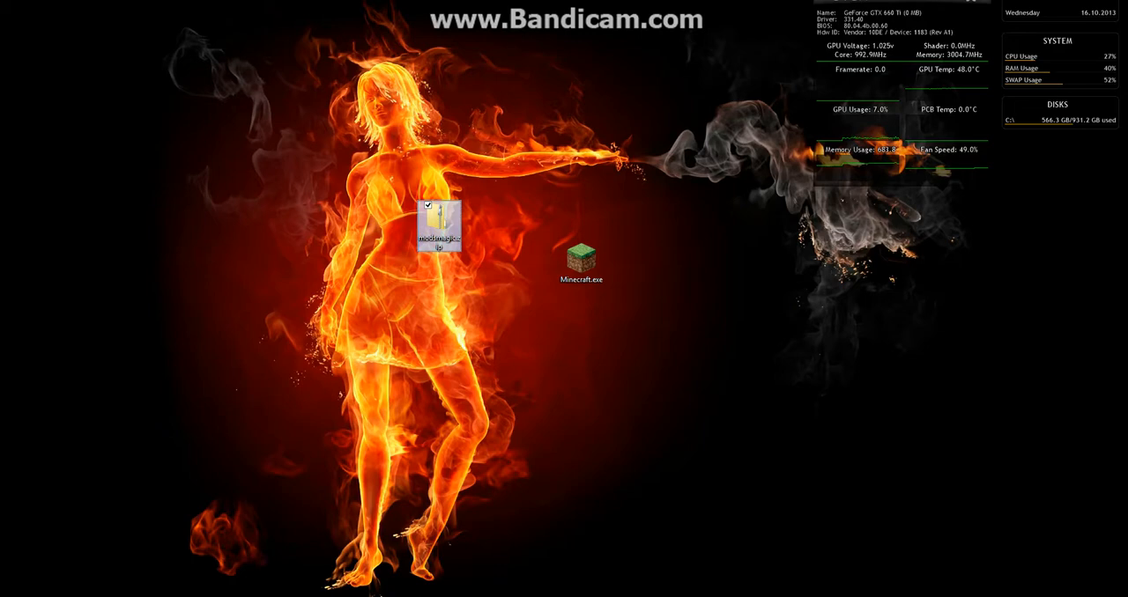
pyautogui.doubleClick(439, 223)
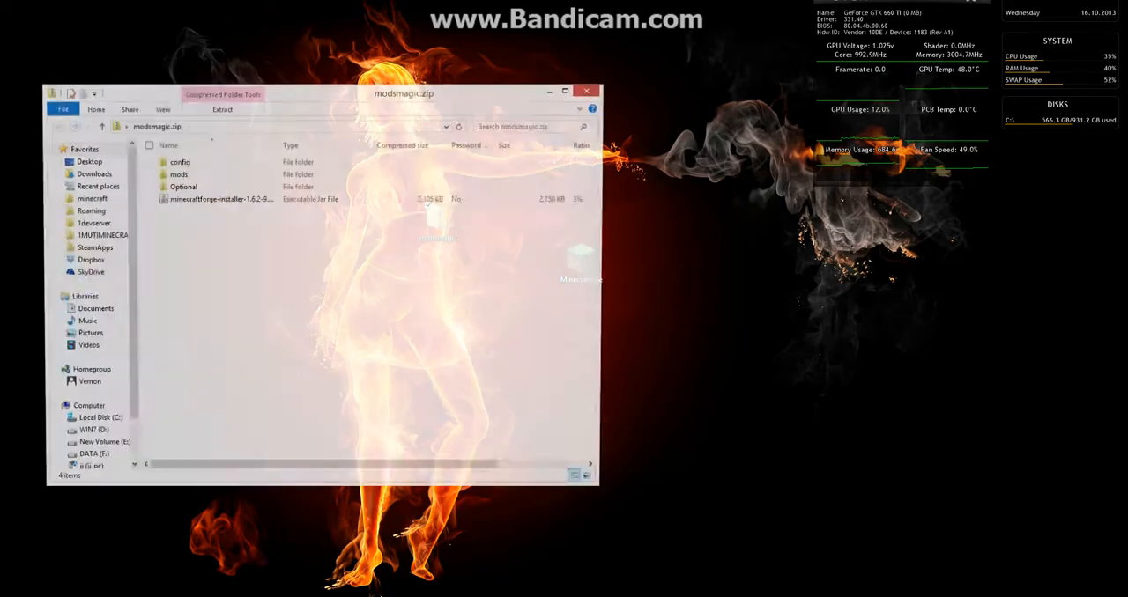
pyautogui.press('ctrl+a')
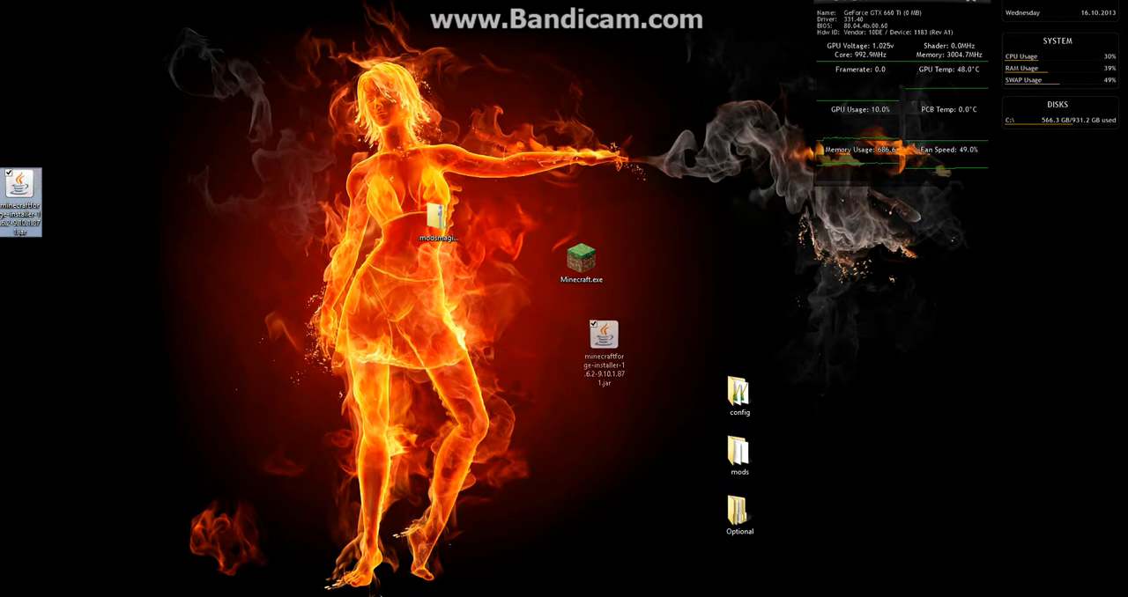
# Run the Forge installer jar, install the client into .minecraft and dismiss the completion message.
pyautogui.moveTo(604, 339); pyautogui.dragTo(717, 317)
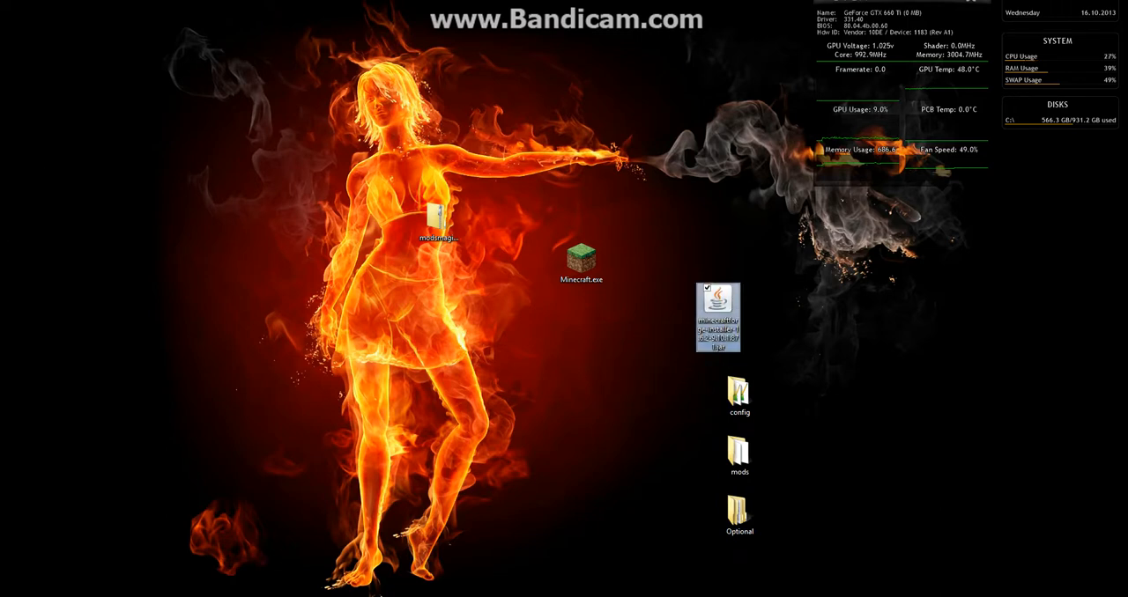
pyautogui.moveTo(717, 315)
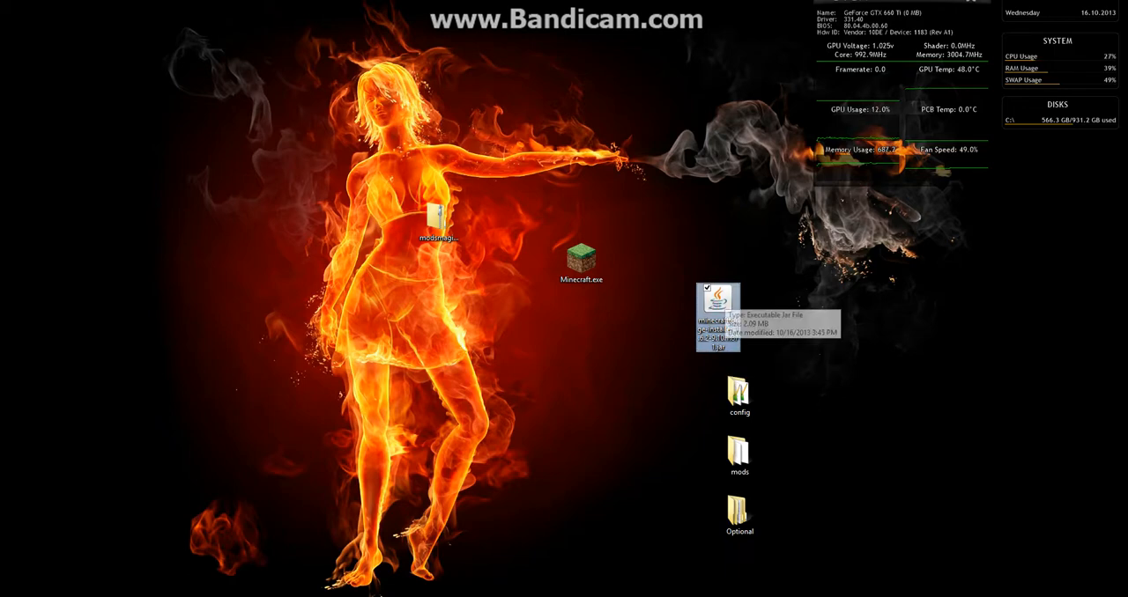
pyautogui.doubleClick(717, 304)
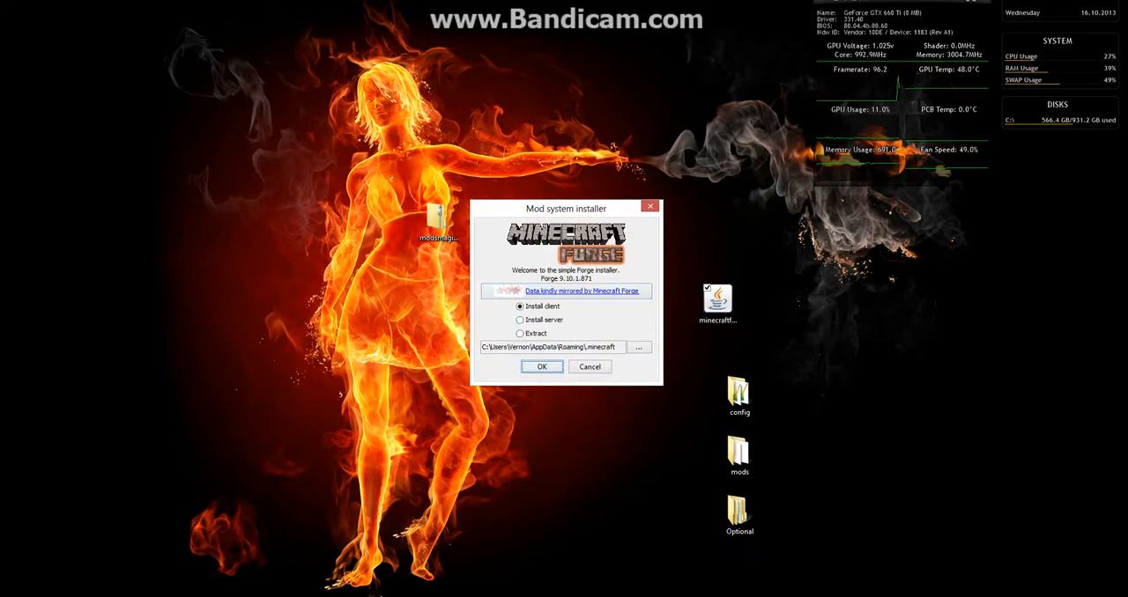
pyautogui.click(550, 346)
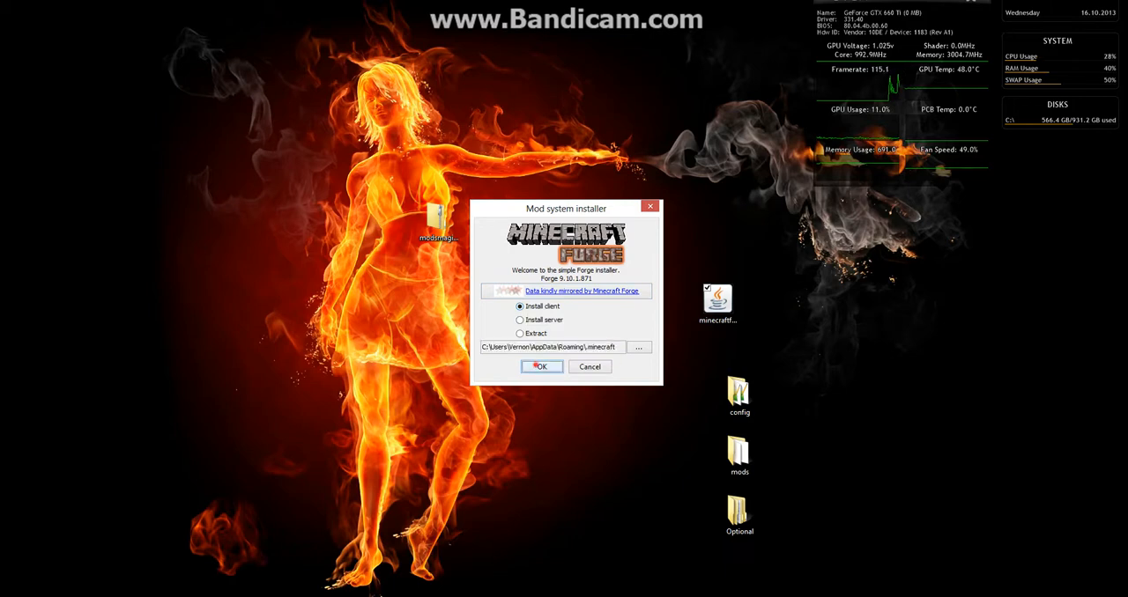
pyautogui.click(541, 366)
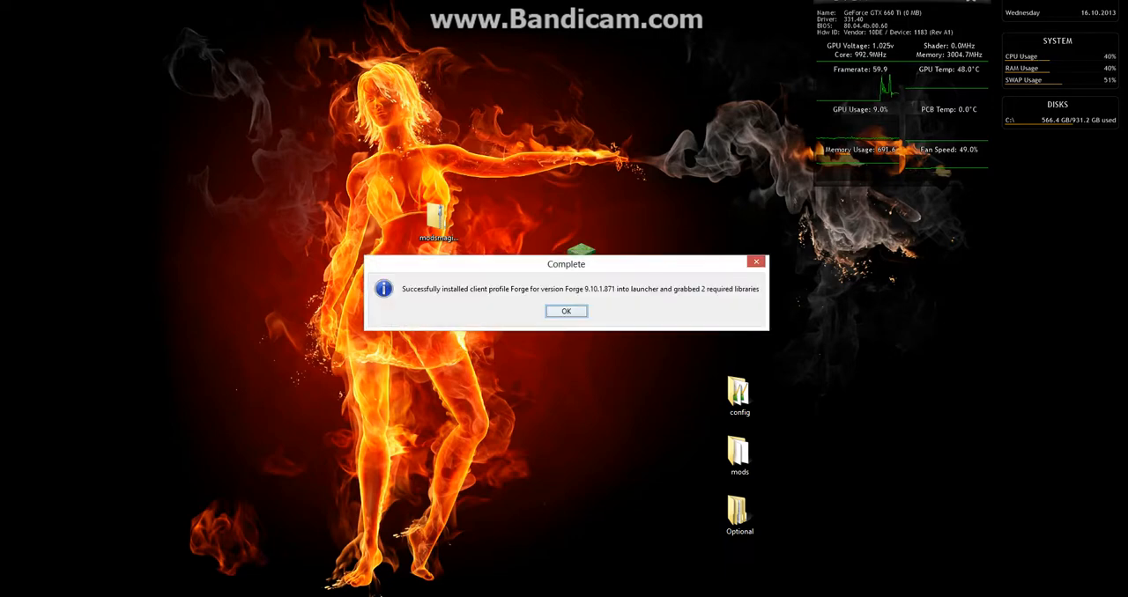
pyautogui.click(566, 311)
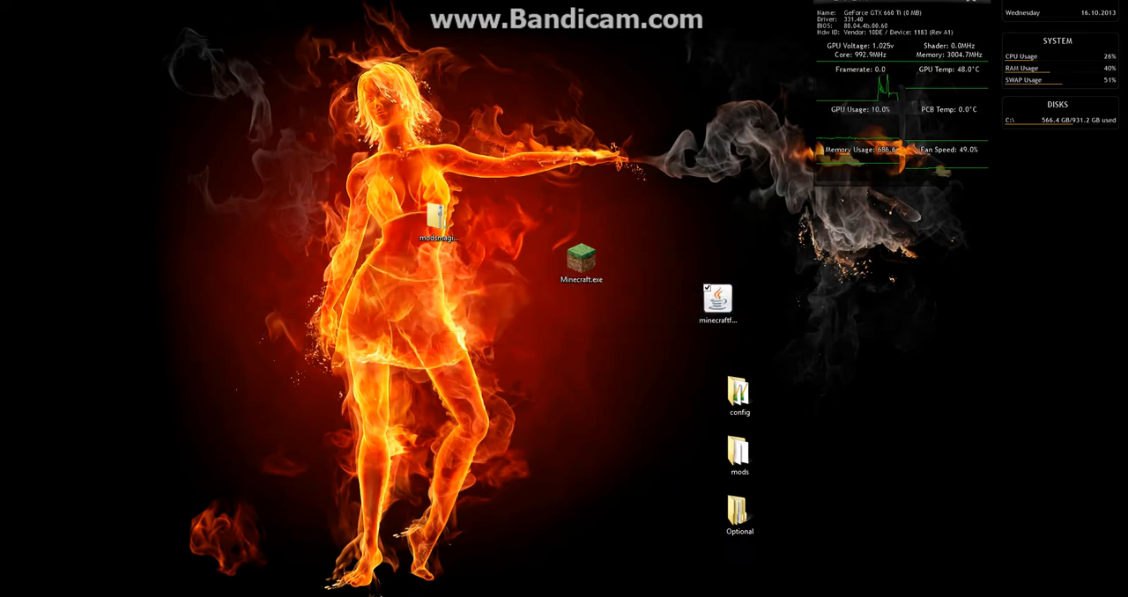
# Navigate Explorer to C:\Users\Vernon\AppData\Roaming\.minecraft via the address bar.
pyautogui.doubleClick(438, 216)
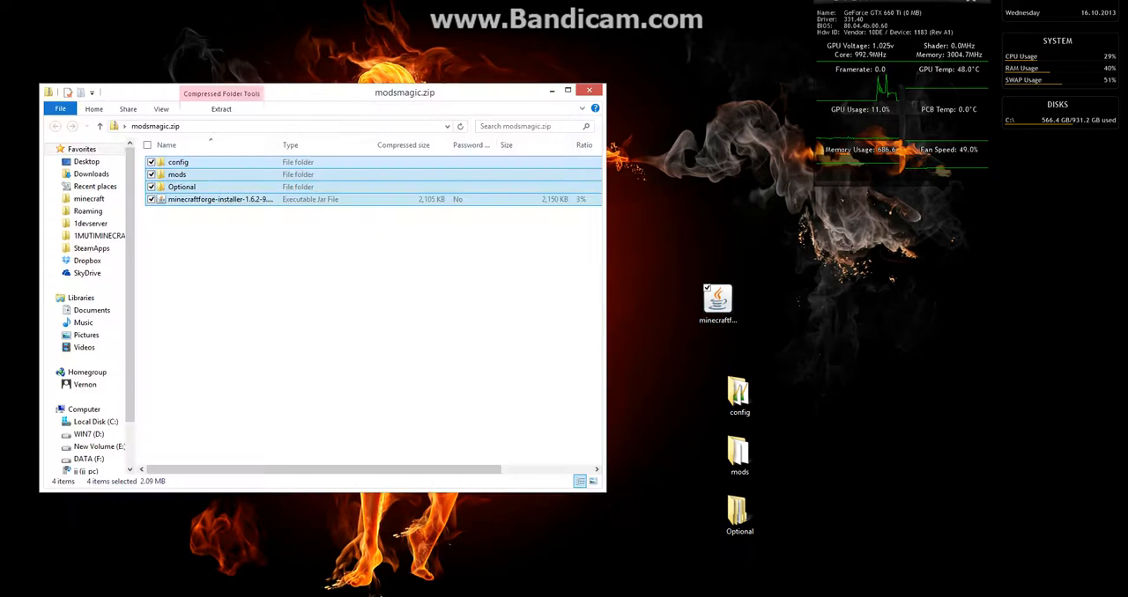
pyautogui.click(589, 90)
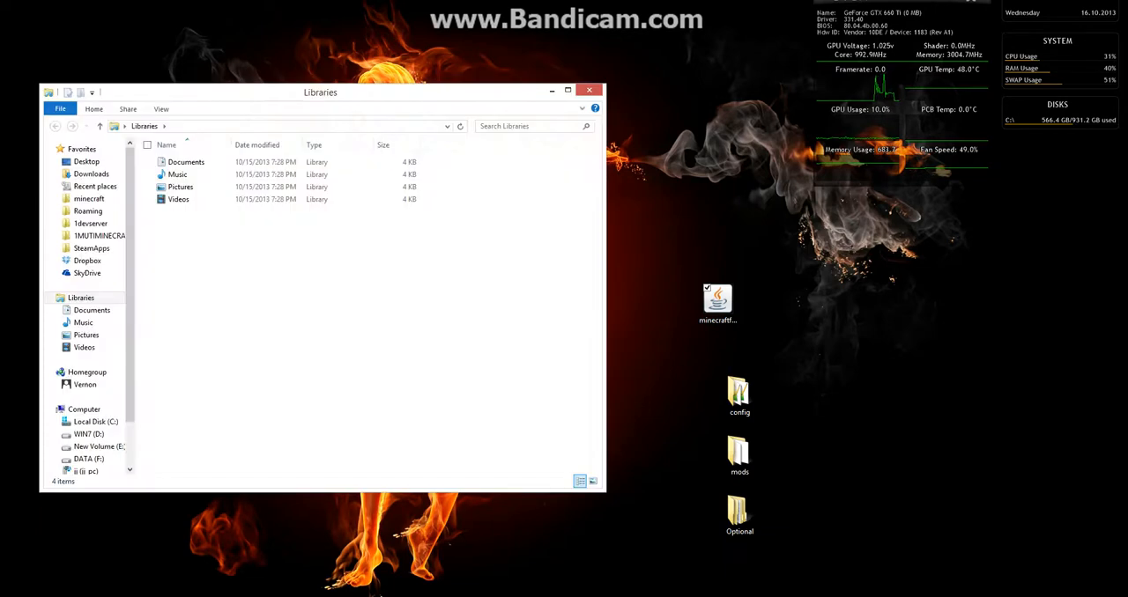
pyautogui.click(256, 126)
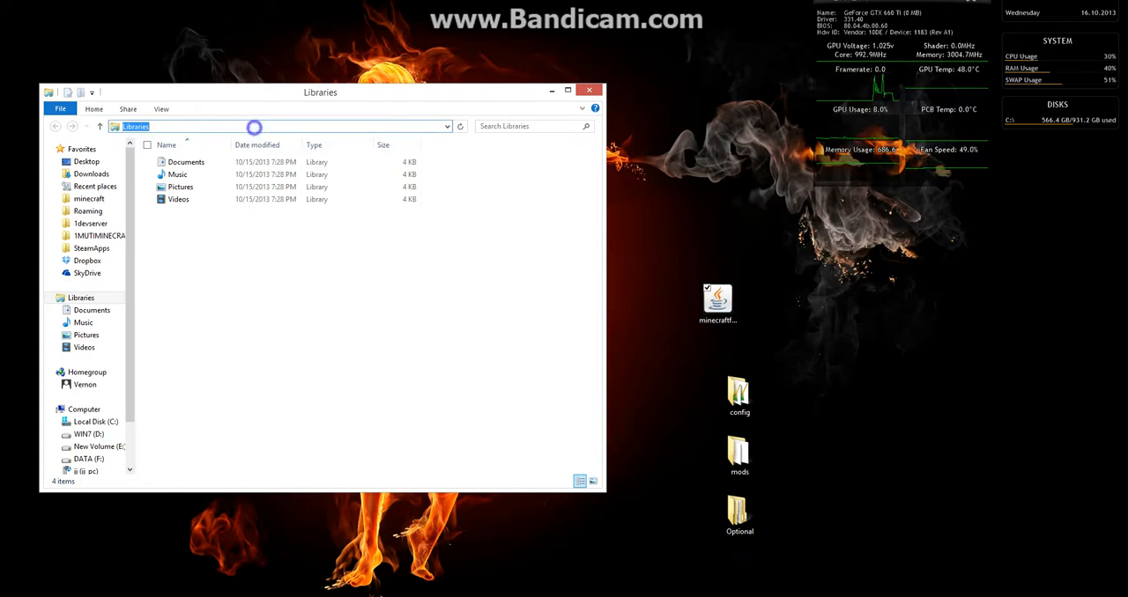
pyautogui.write('C:\\Users\\Vernon\\AppData\\Roaming\\.minecraft')
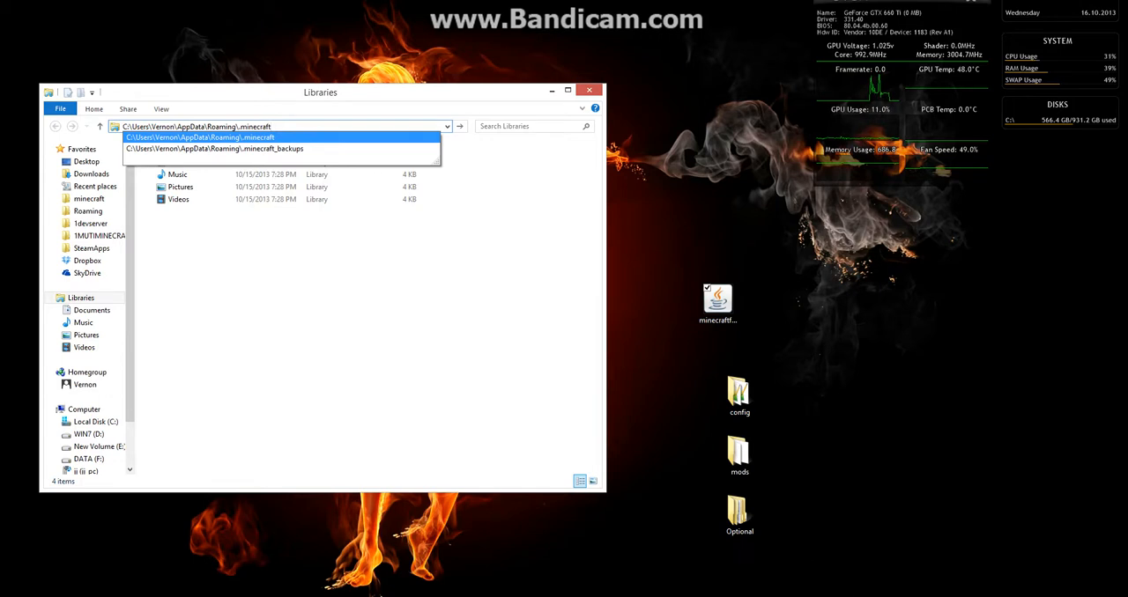
pyautogui.click(199, 137)
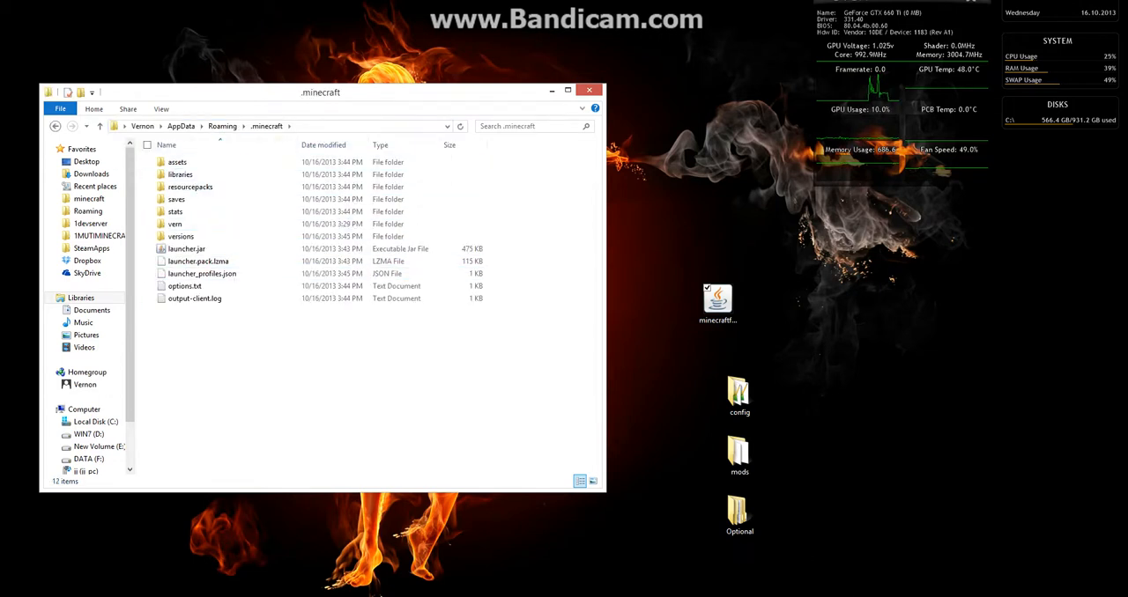
pyautogui.click(175, 212)
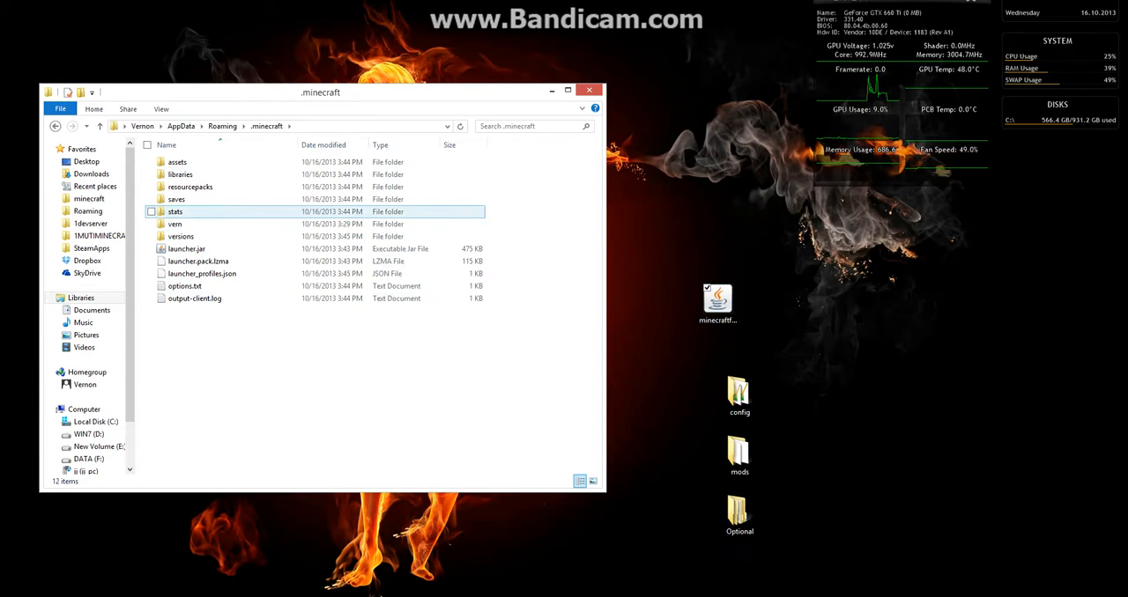
pyautogui.click(174, 224)
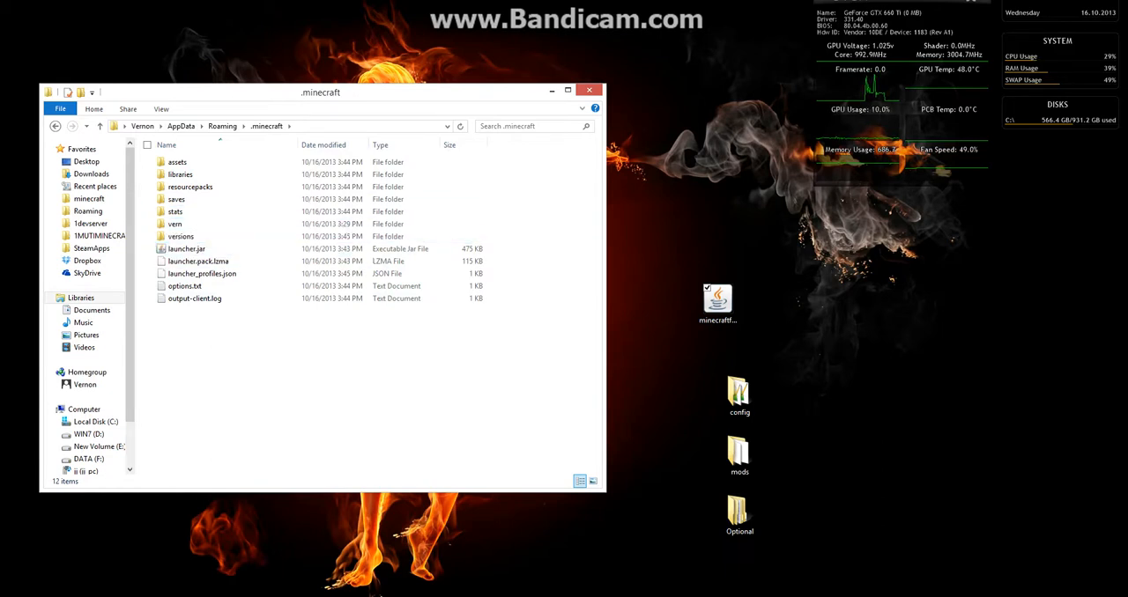
# Copy config and mods from the desktop and shaderpacks from Optional into .minecraft.
pyautogui.click(739, 456)
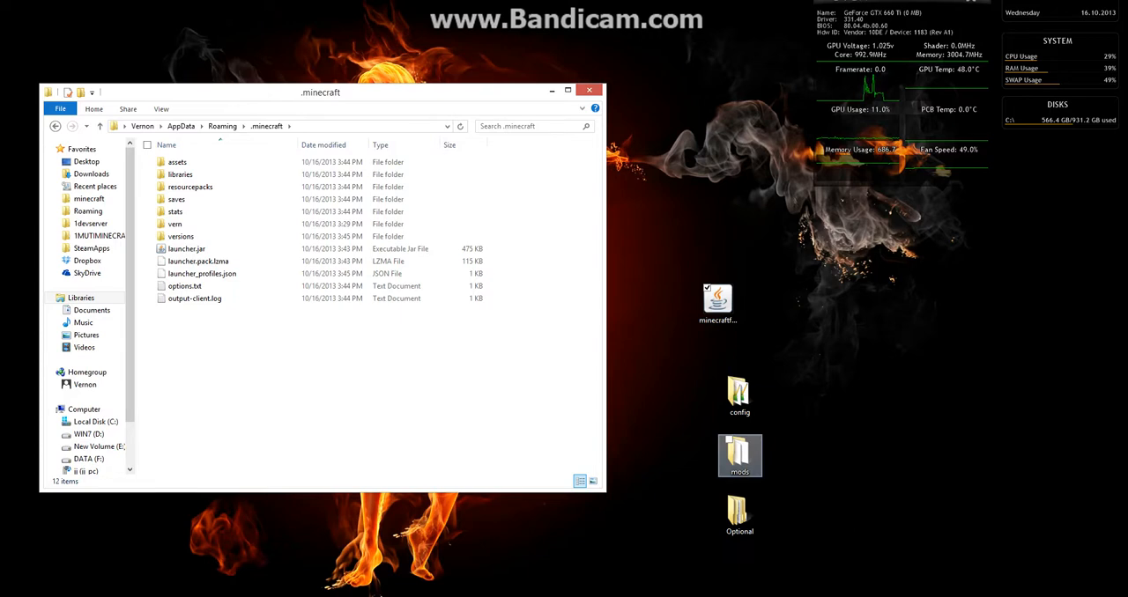
pyautogui.moveTo(739, 455); pyautogui.dragTo(331, 375)
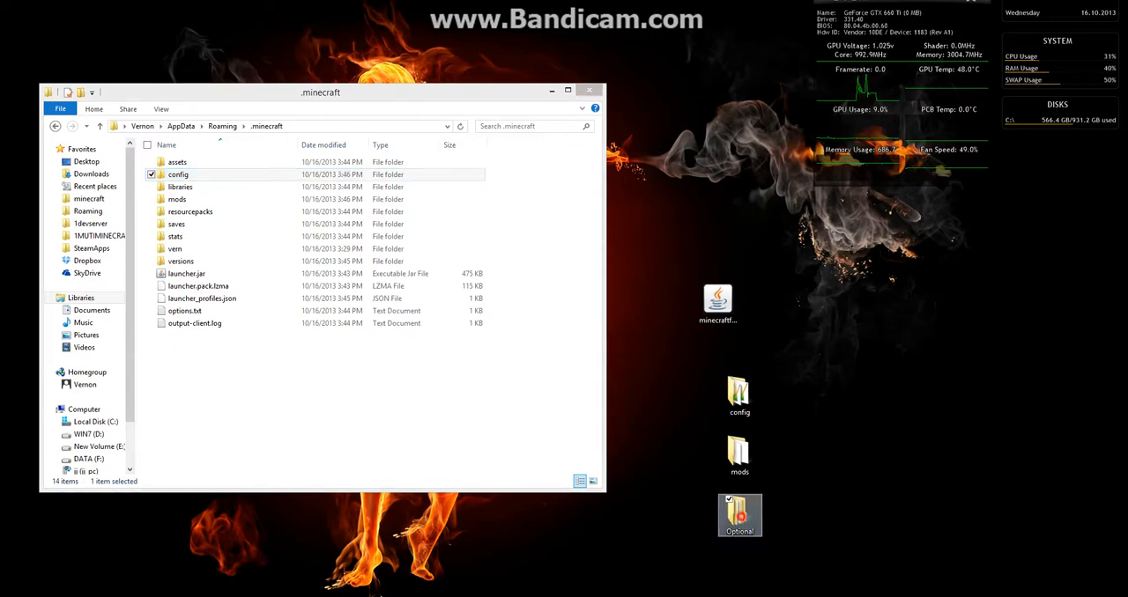
pyautogui.doubleClick(739, 516)
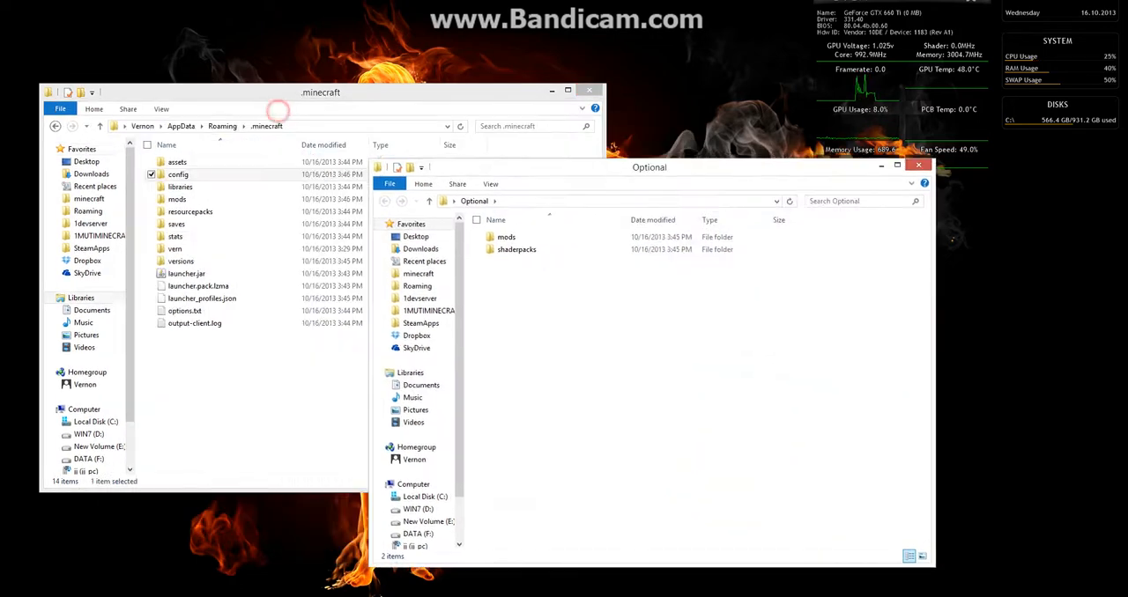
pyautogui.doubleClick(506, 236)
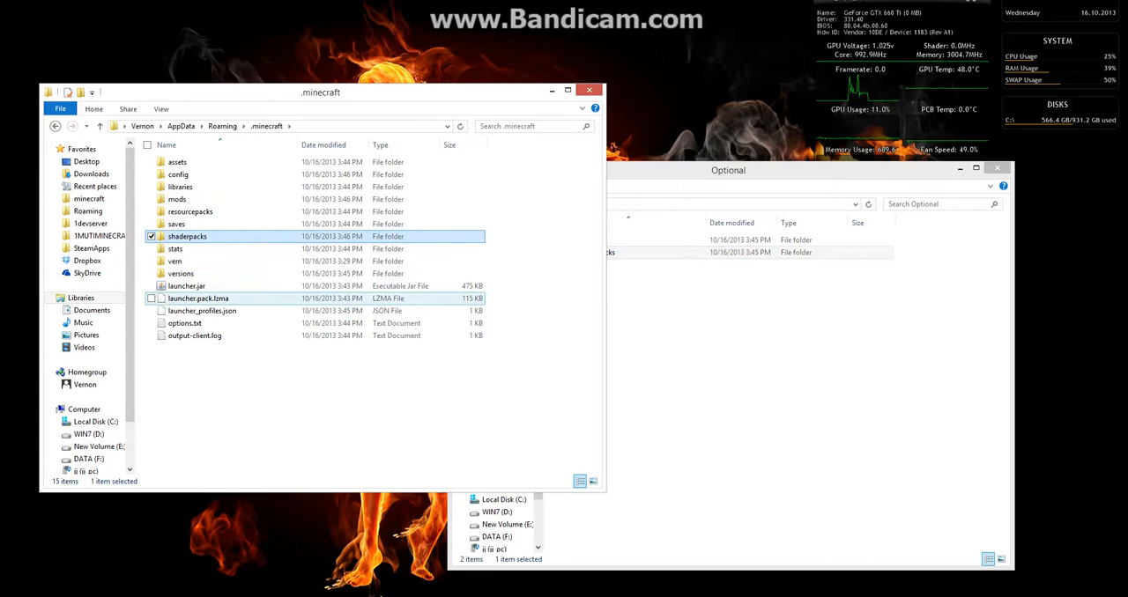
pyautogui.click(174, 261)
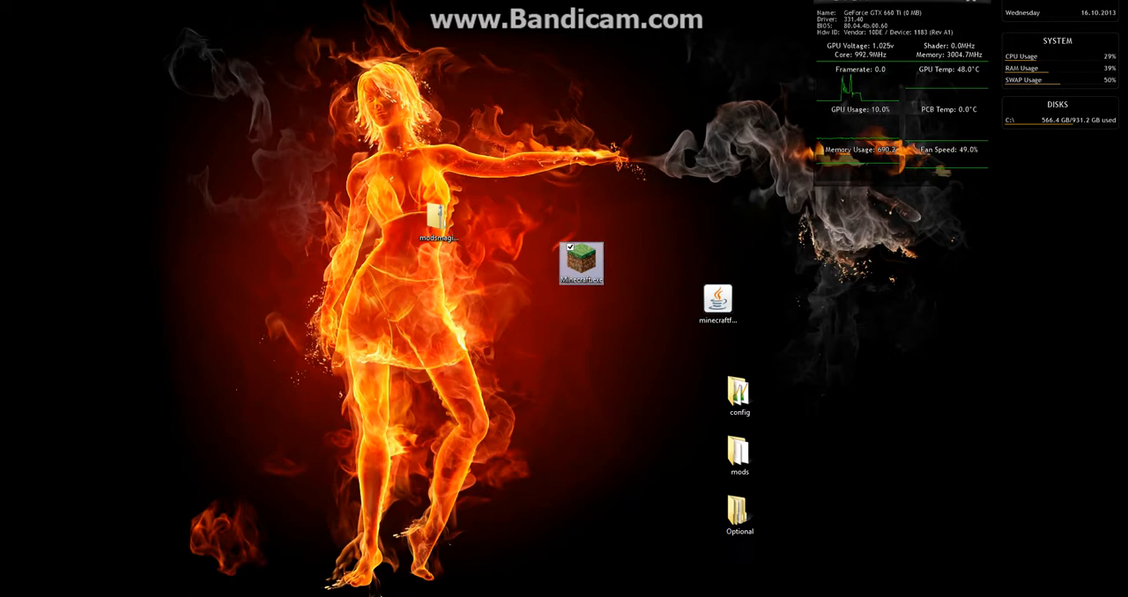
# Relaunch Minecraft.exe, keep the logged-in user and start the game on the Forge profile.
pyautogui.doubleClick(580, 262)
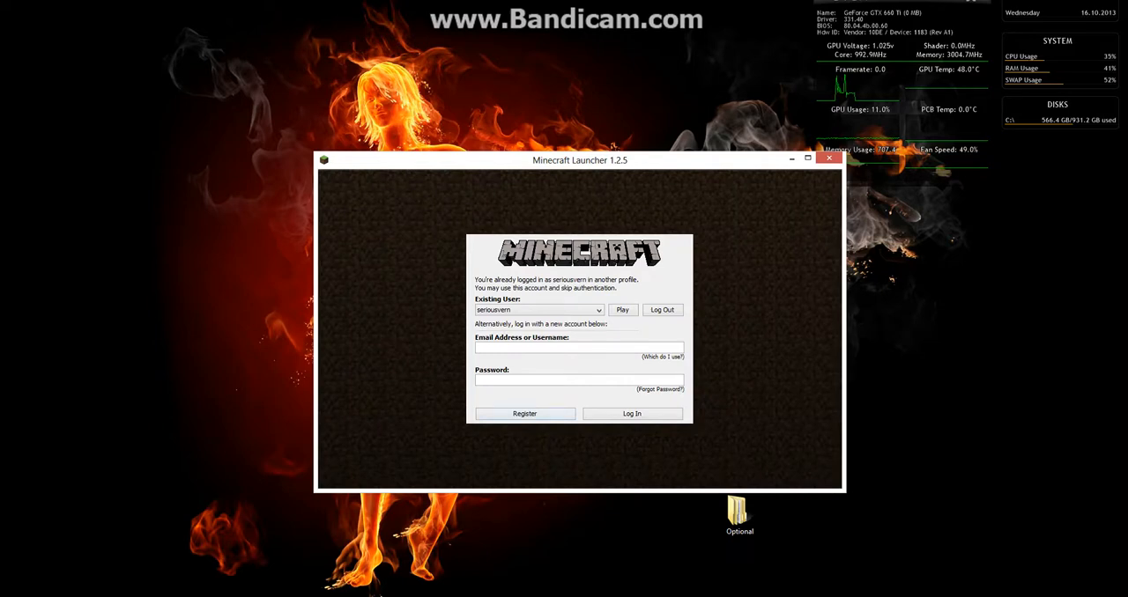
pyautogui.click(631, 413)
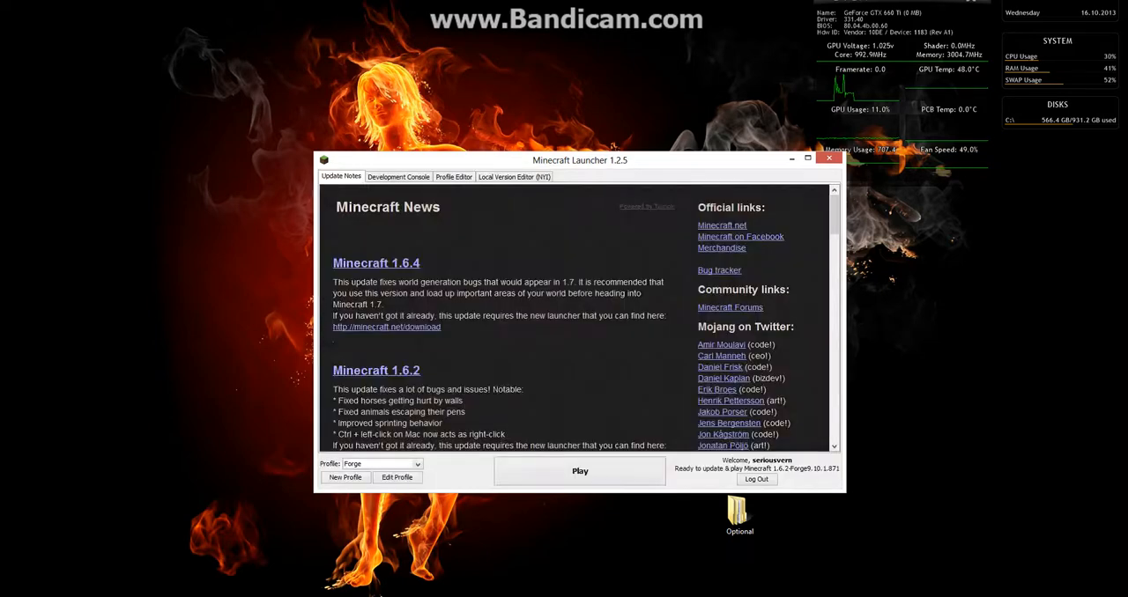
pyautogui.click(580, 470)
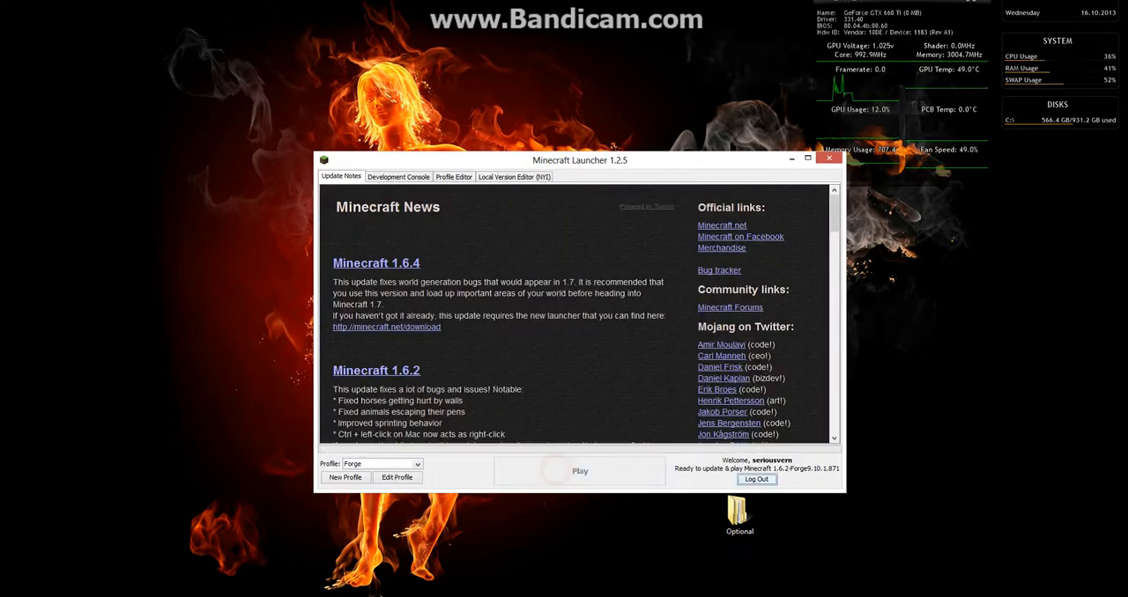
pyautogui.click(828, 157)
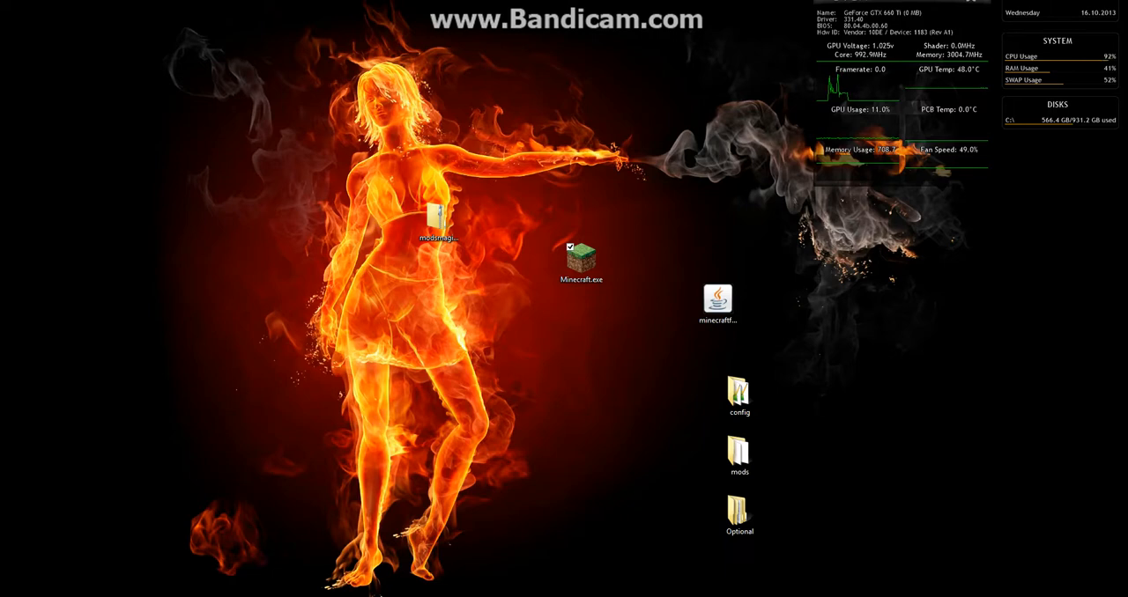
pyautogui.doubleClick(581, 260)
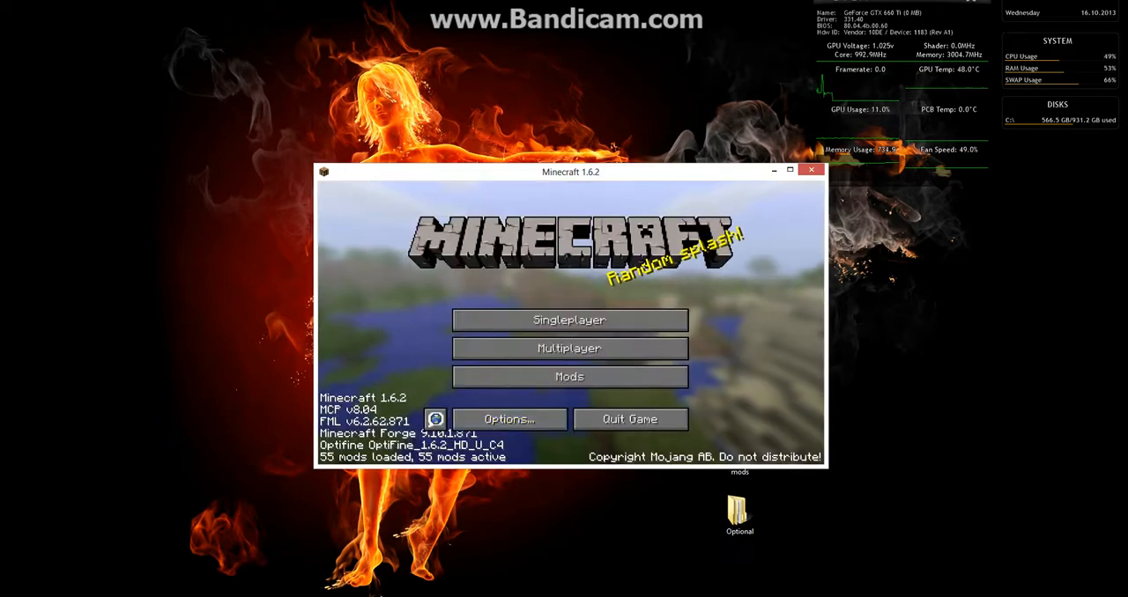
# Create a new Singleplayer survival world and bring up the inventory with E once loaded.
pyautogui.click(569, 320)
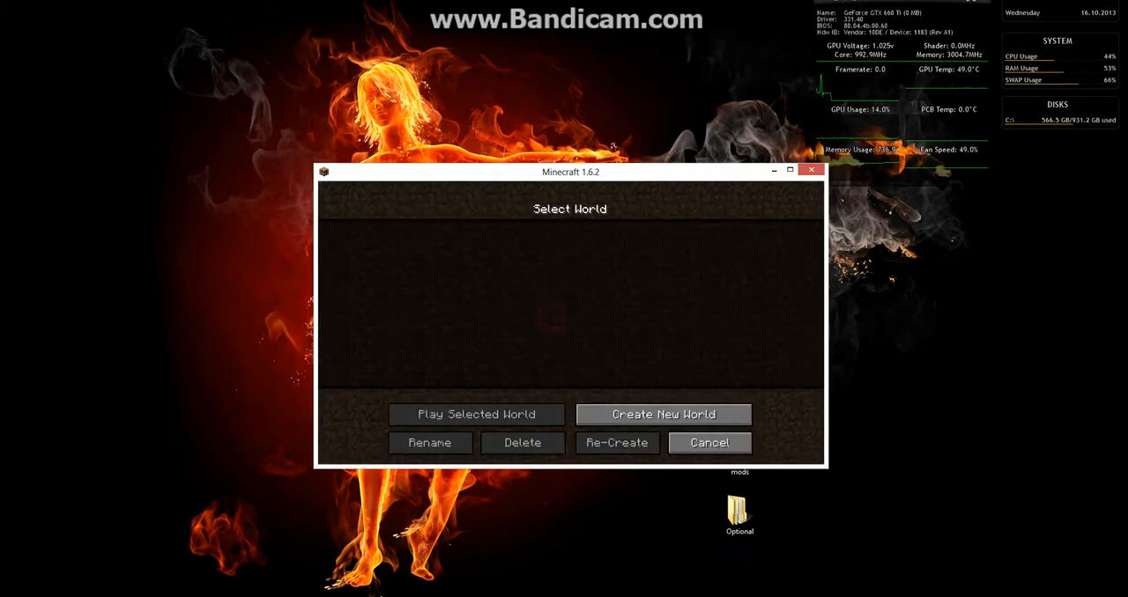
pyautogui.click(663, 414)
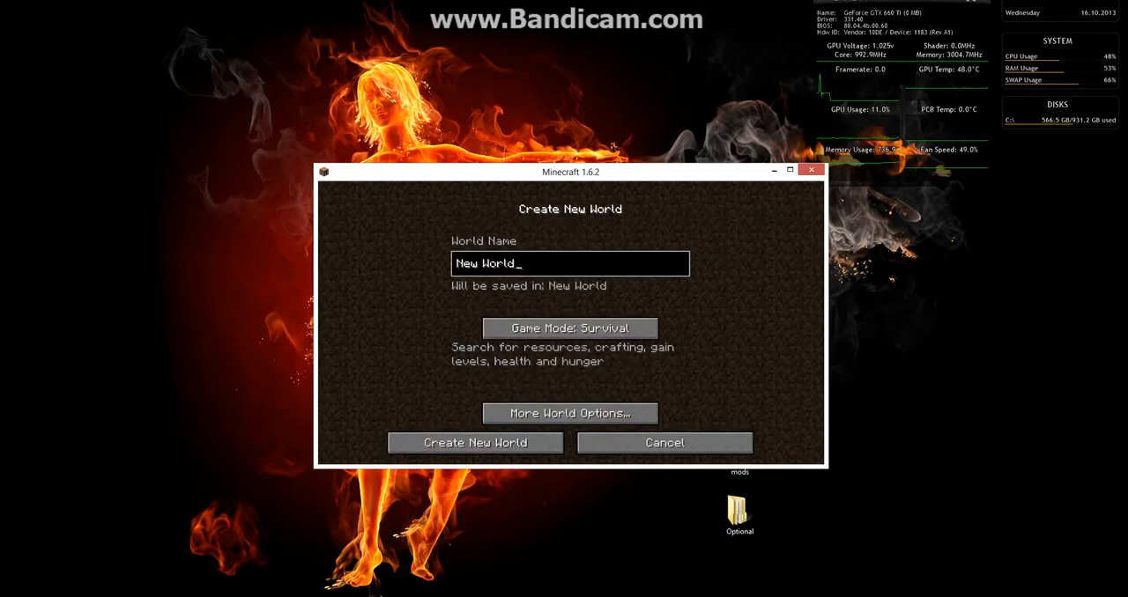
pyautogui.click(475, 442)
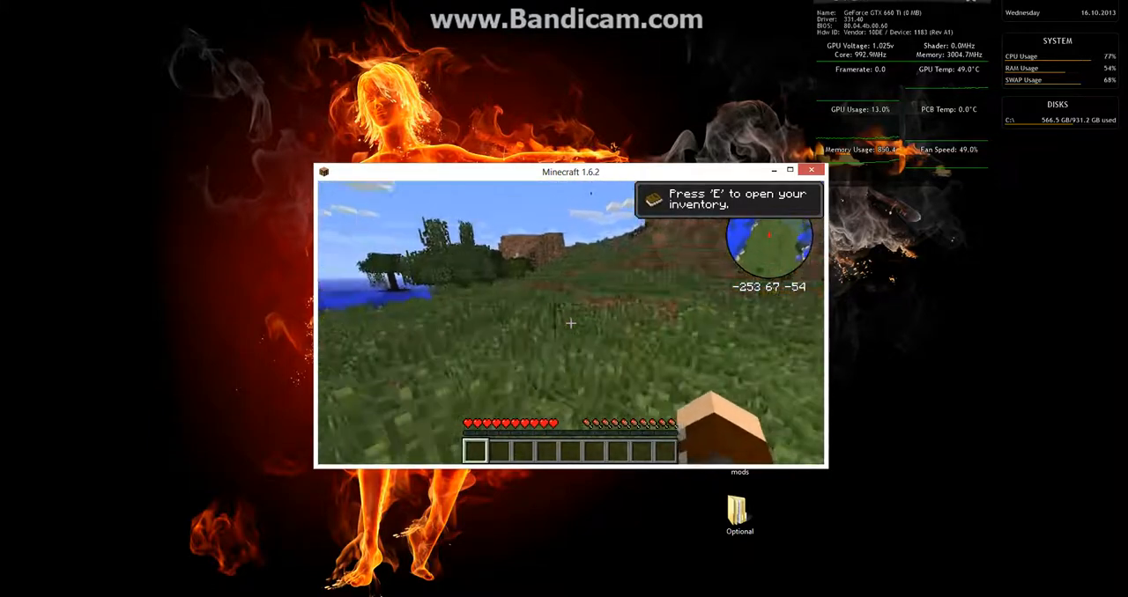
pyautogui.press('e')
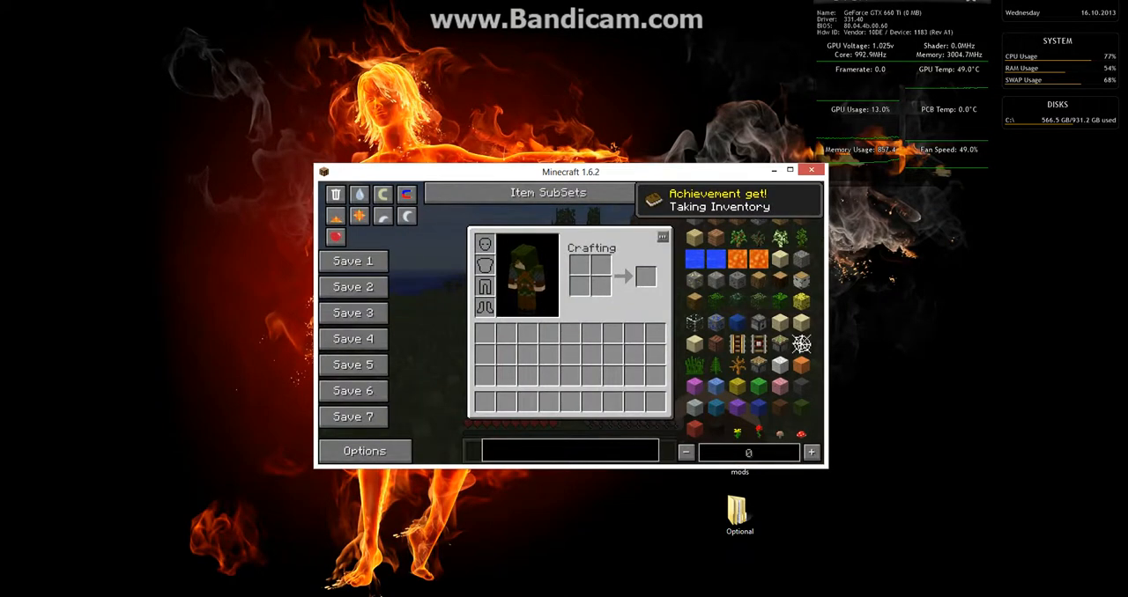